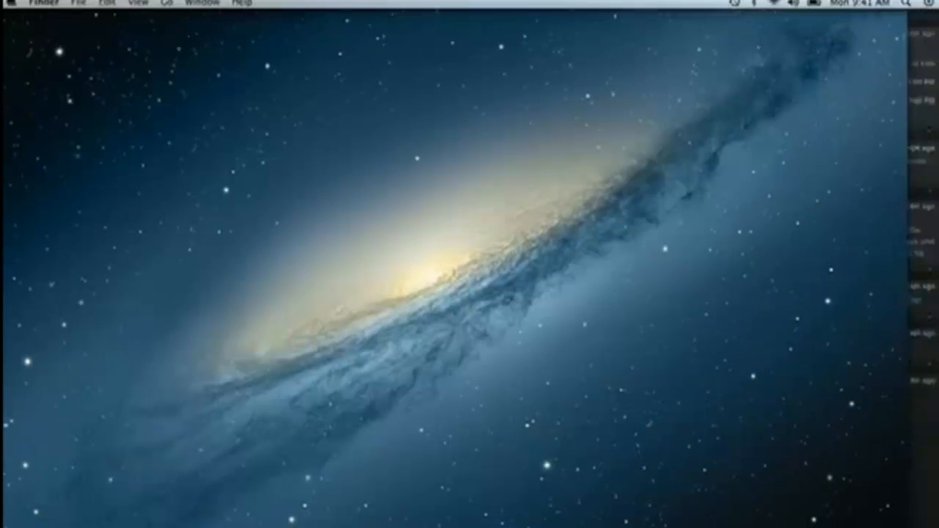
Show the Messages conversation where the weekend video clip was shared.
{"action": "left_click", "coordinate": [929, 5]}
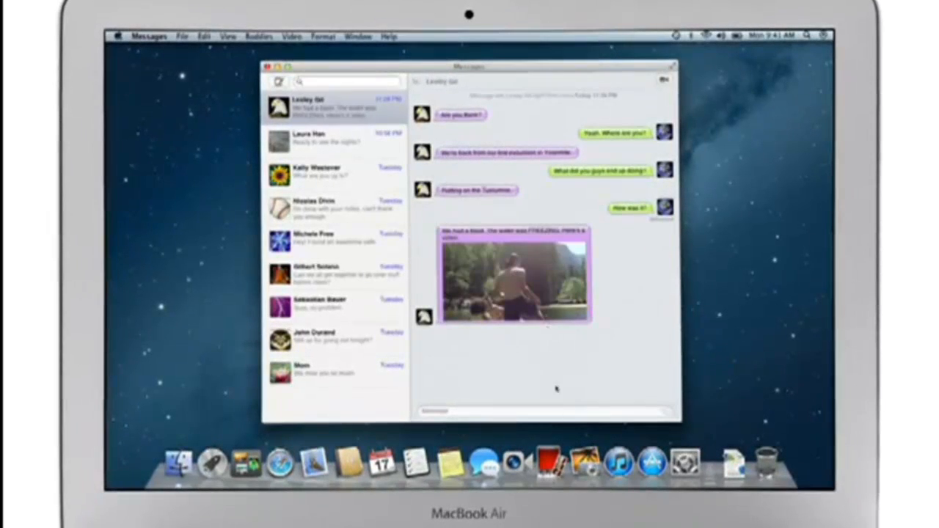
{"action": "double_click", "coordinate": [510, 286]}
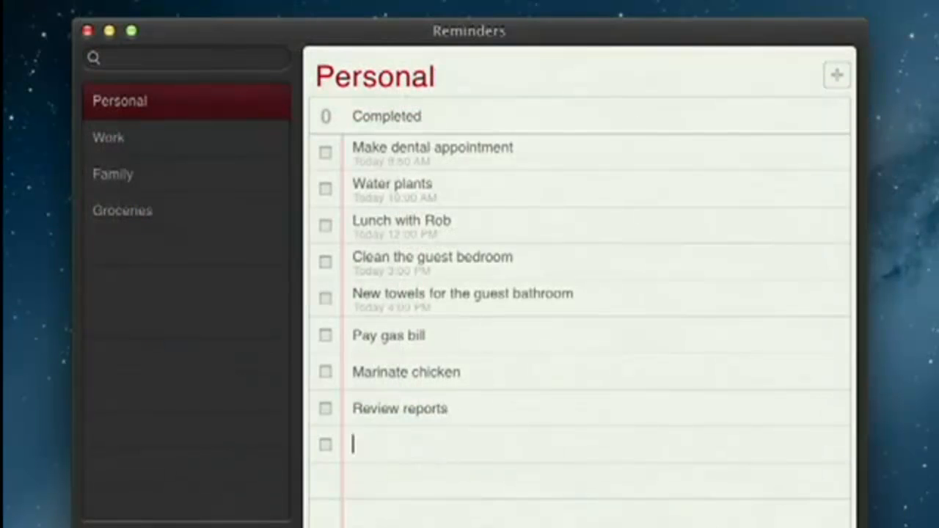
Add a 'Call Laura' reminder at the end of the Personal list.
{"action": "type", "text": "Call Laura"}
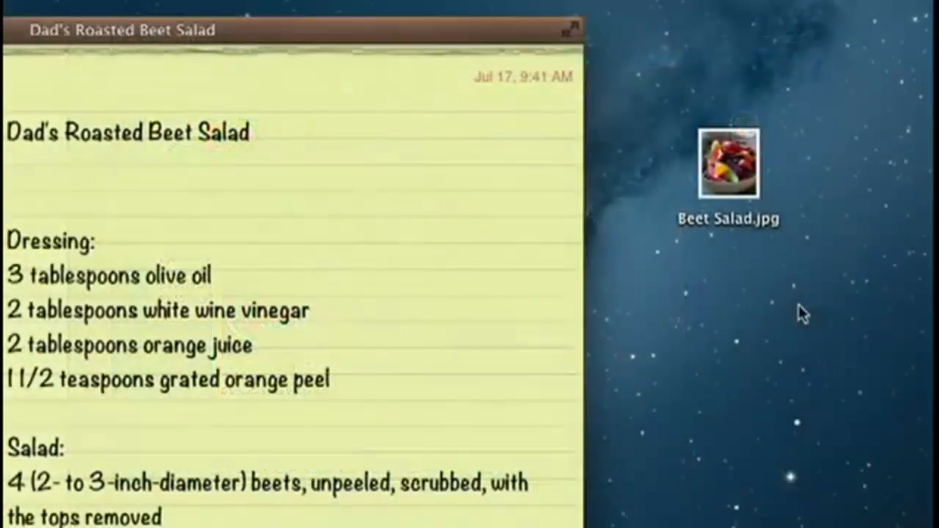
Drop Beet Salad.jpg from the desktop into the Dad's Roasted Beet Salad note below the title.
{"action": "left_click_drag", "start_coordinate": [729, 163], "coordinate": [317, 173]}
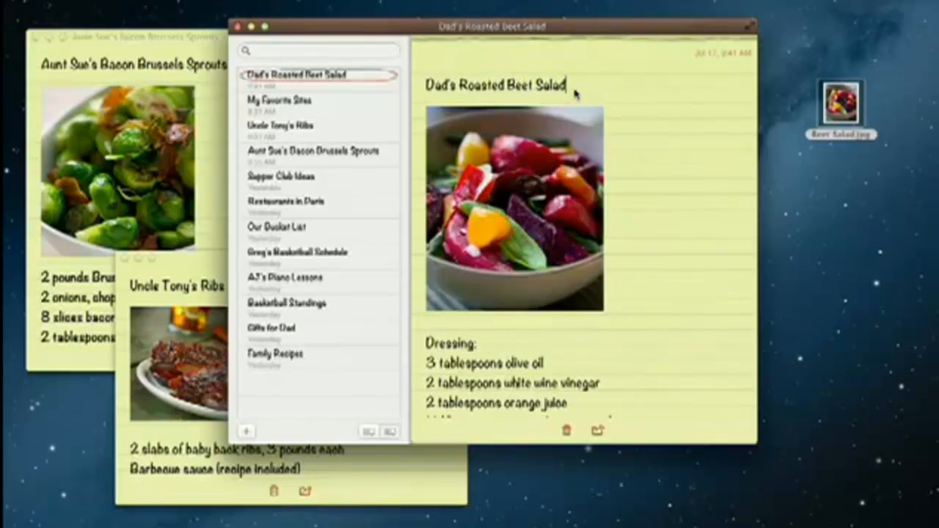
{"action": "left_click", "coordinate": [291, 101]}
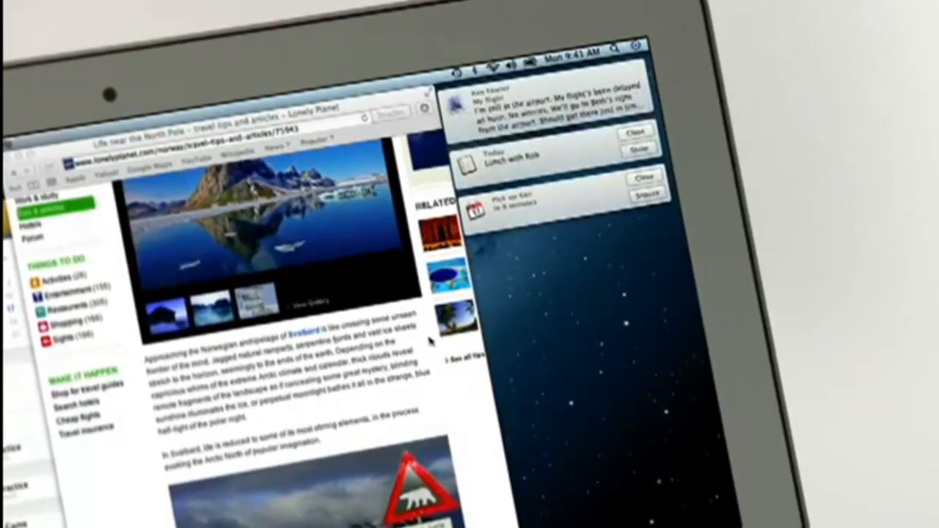
Reveal Notification Center beside the Lonely Planet North Pole article.
{"action": "left_click", "coordinate": [632, 132]}
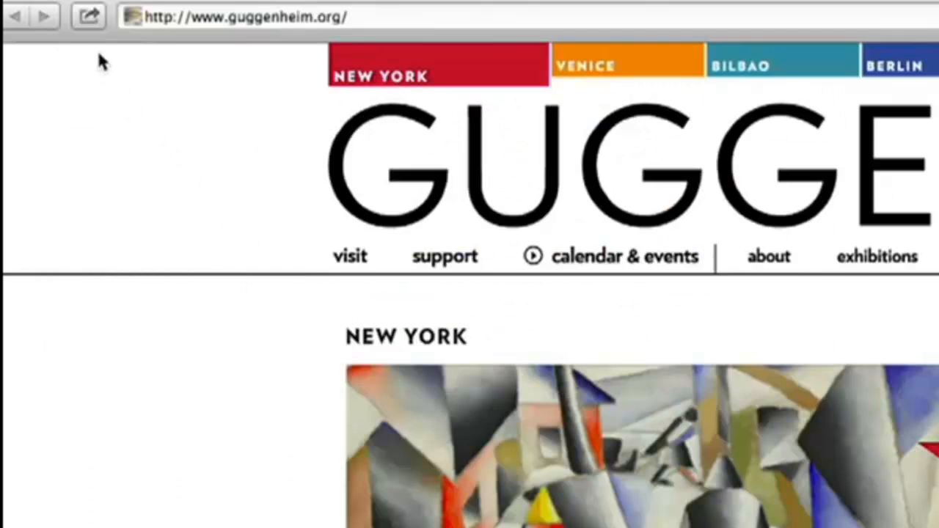
{"action": "mouse_move", "coordinate": [79, 30]}
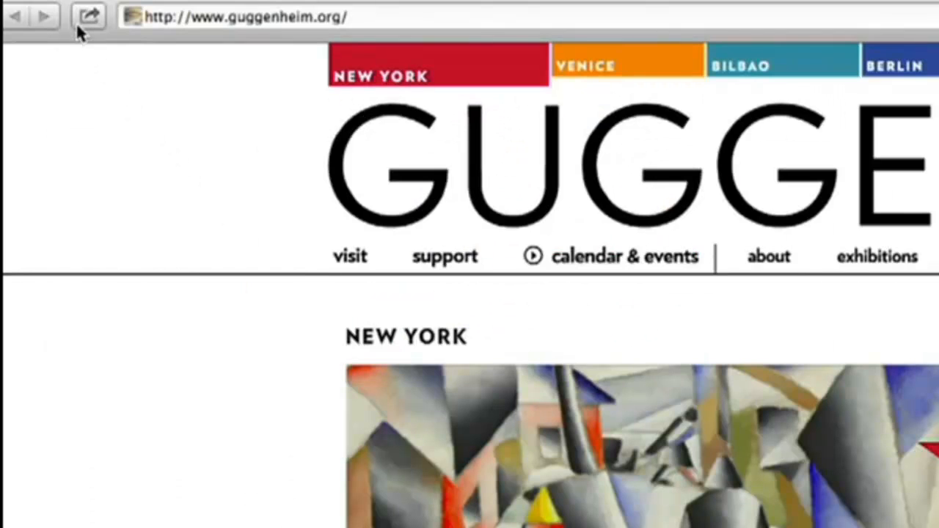
Tweet the Guggenheim page via the Share button with the text 'Guggenheim. Ama' and send it.
{"action": "left_click", "coordinate": [89, 19]}
{"action": "type", "text": "Just saw the latest exhibit at t"}
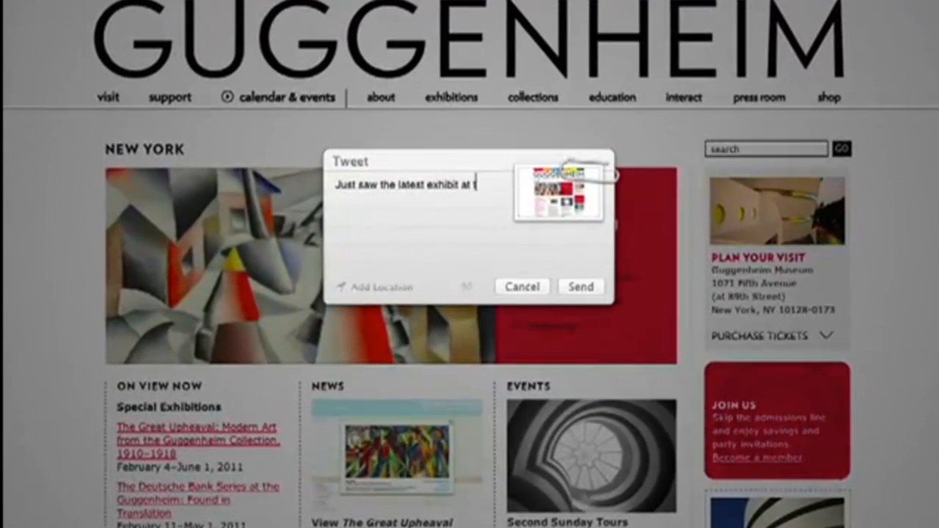
{"action": "type", "text": "Guggenheim. Amazing!"}
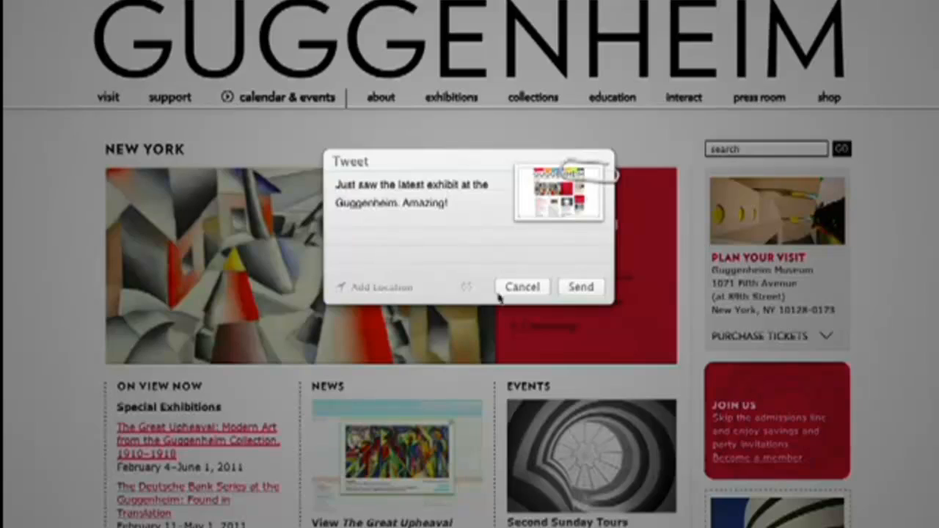
{"action": "left_click", "coordinate": [521, 287]}
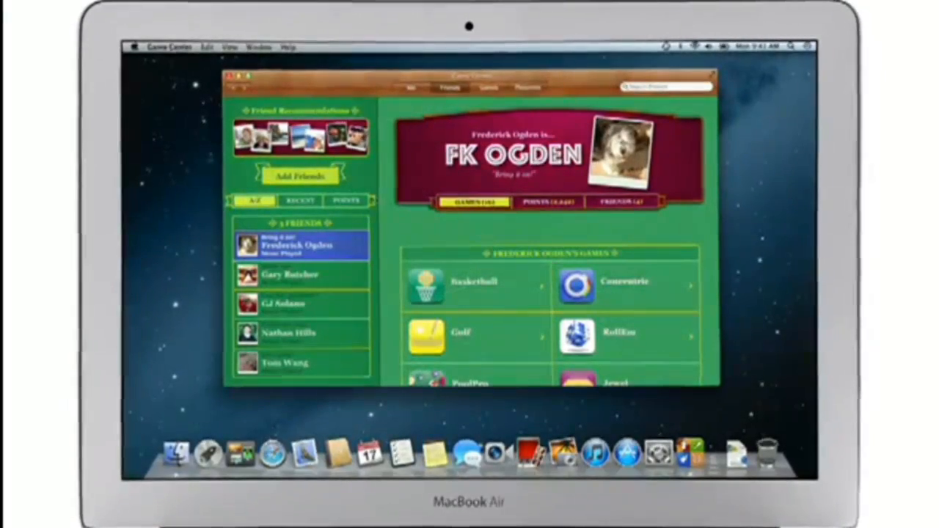
Show the Real Racing 2 achievements from a friend's games list.
{"action": "left_click", "coordinate": [299, 176]}
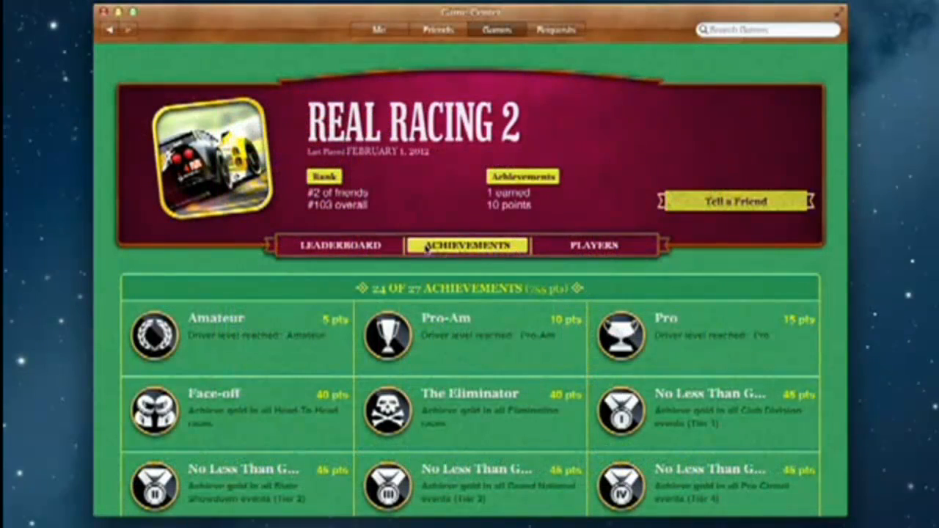
{"action": "left_click", "coordinate": [337, 245]}
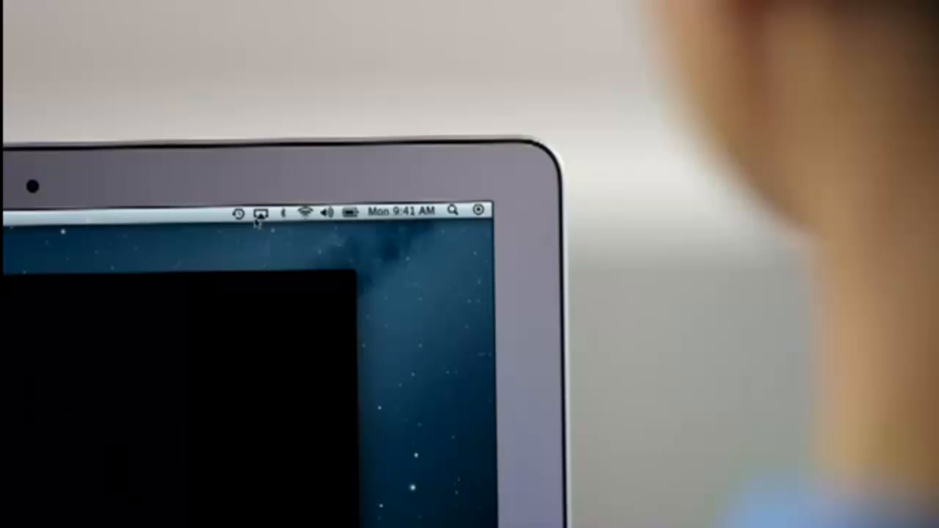
Show the AirPlay Mirroring menu listing Apple TV as a destination.
{"action": "left_click", "coordinate": [258, 212]}
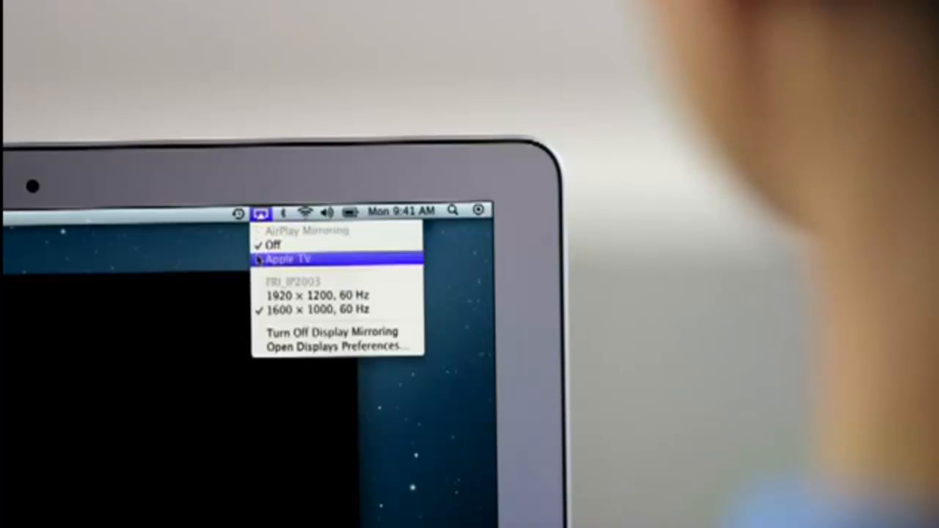